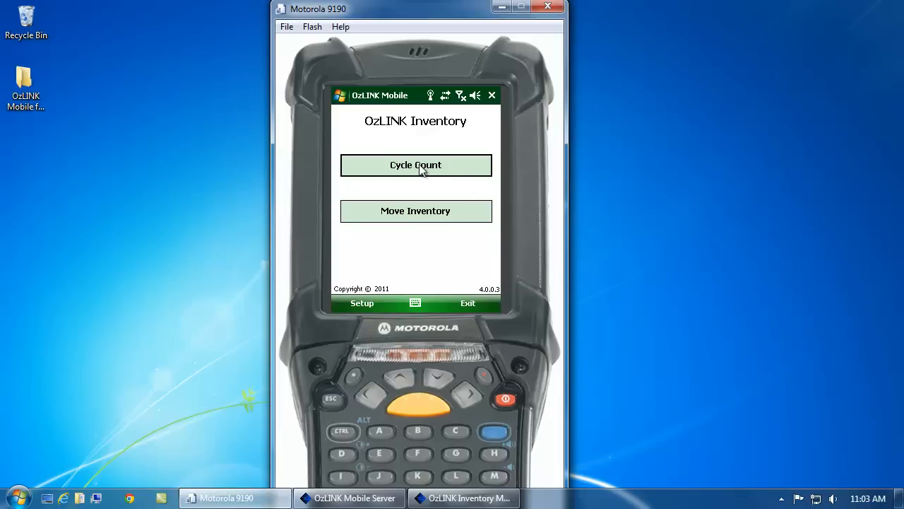
Enter Cycle Count, accept the user ID, and select job Inv Count 1.
left_click(415, 165)
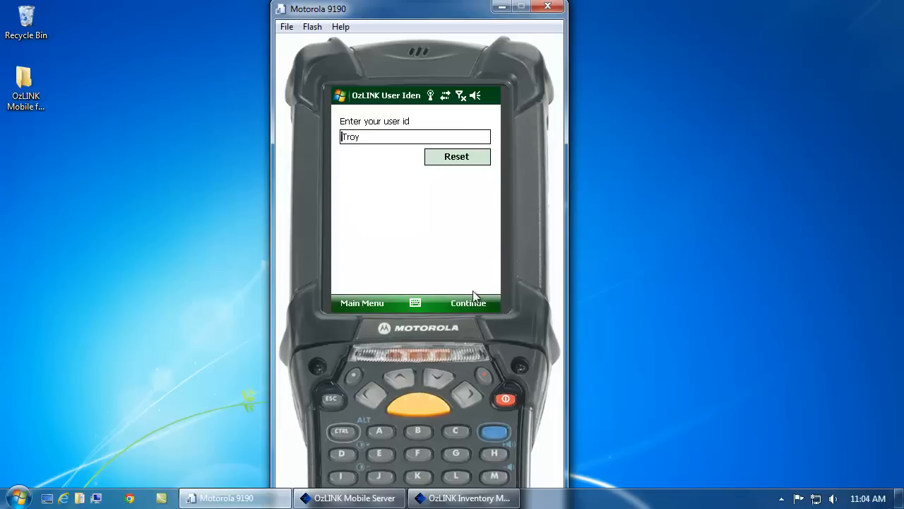
left_click(468, 302)
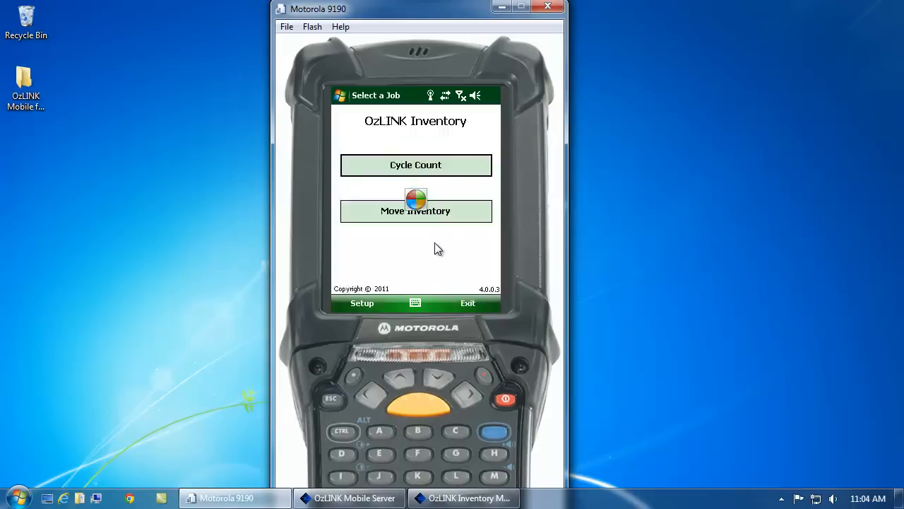
left_click(416, 164)
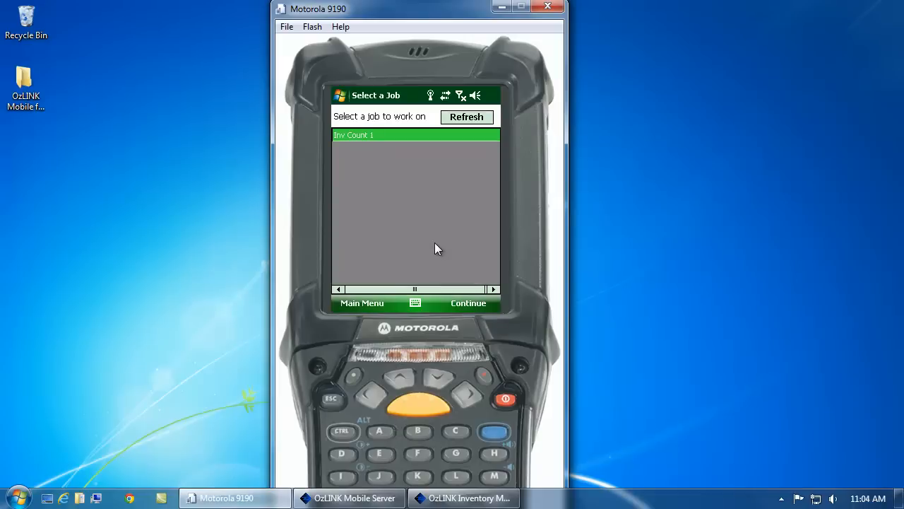
mouse_move(481, 288)
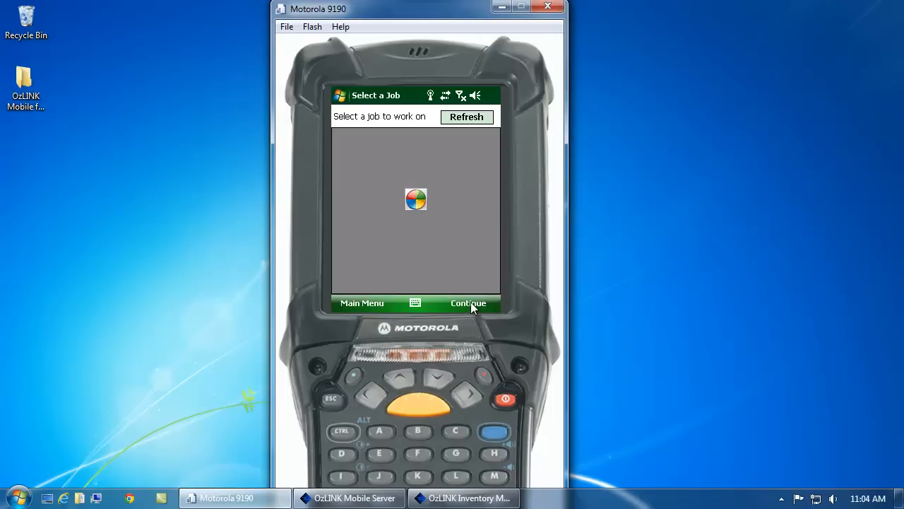
Count bin A12 with item 5001 and confirm it as finished.
left_click(468, 303)
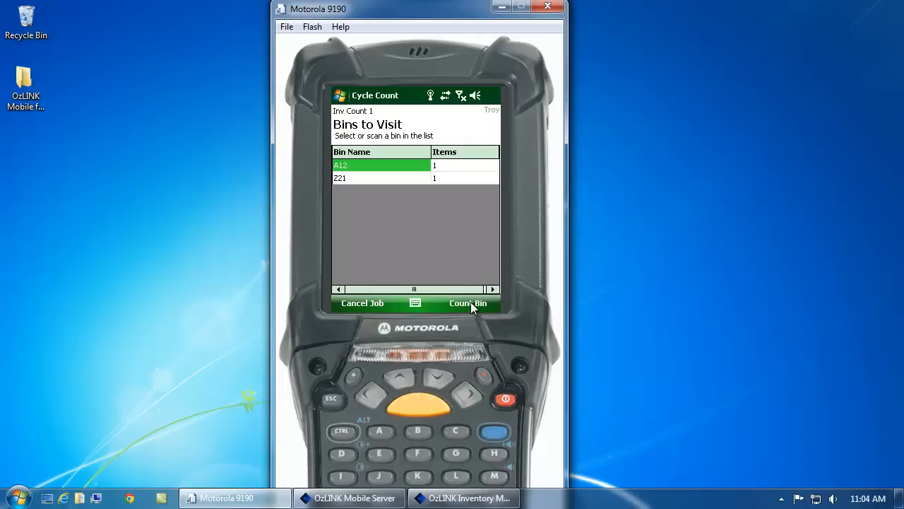
left_click(468, 303)
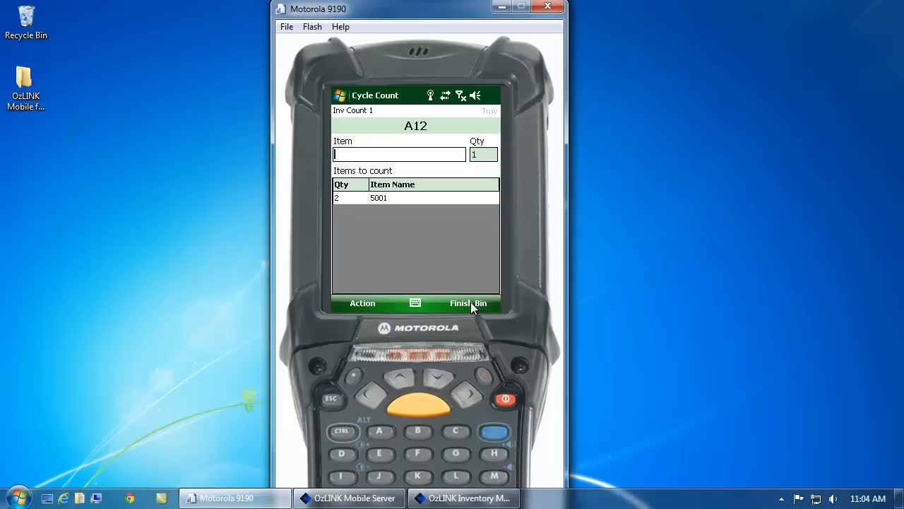
mouse_move(480, 311)
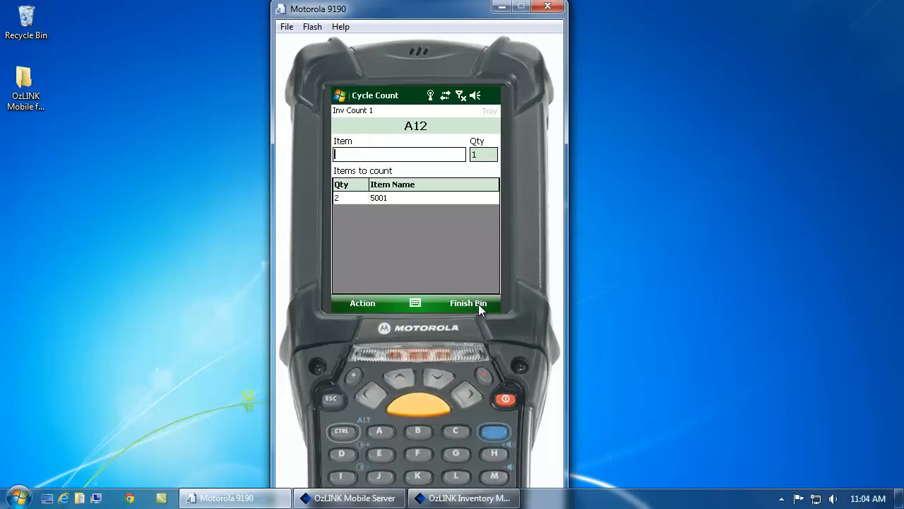
left_click(468, 303)
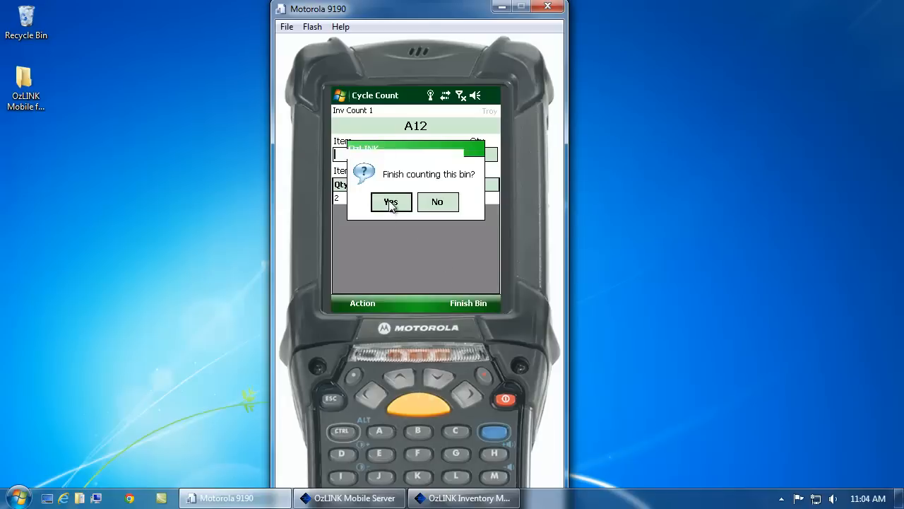
left_click(390, 202)
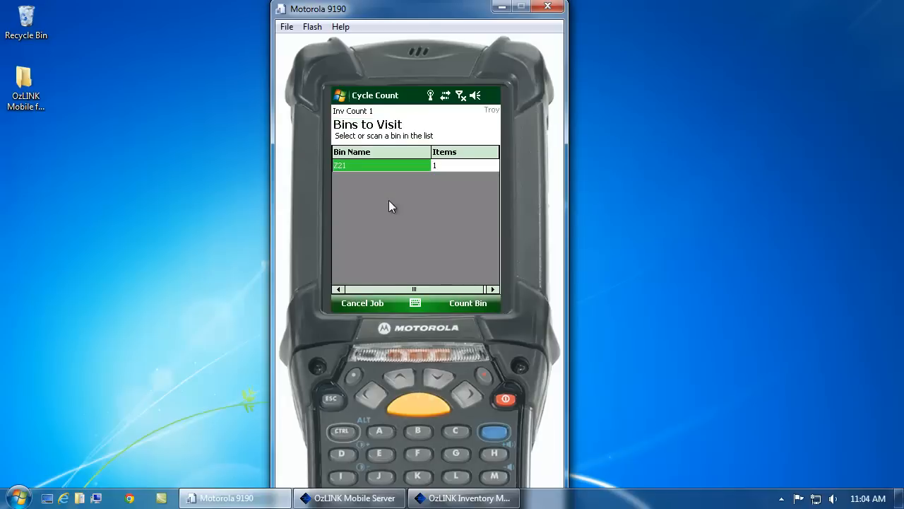
mouse_move(502, 304)
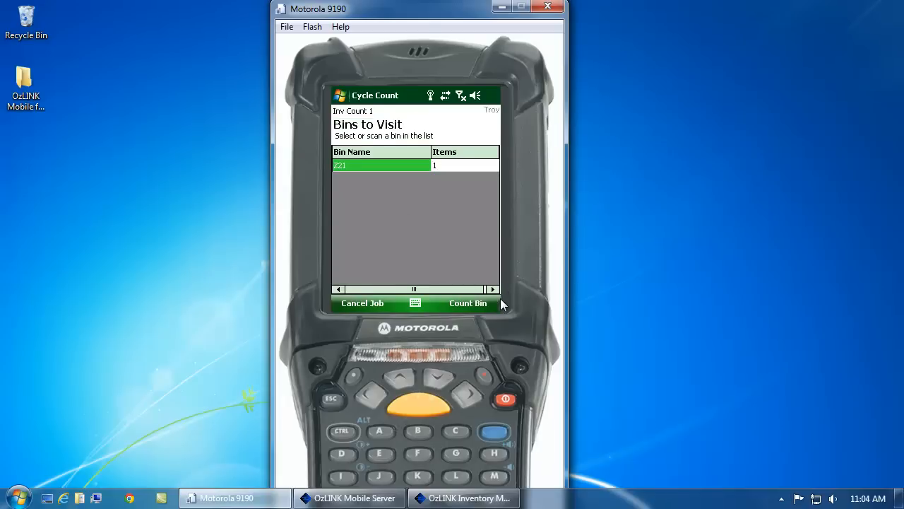
Count bin Z21 by recording item 5001.
left_click(468, 303)
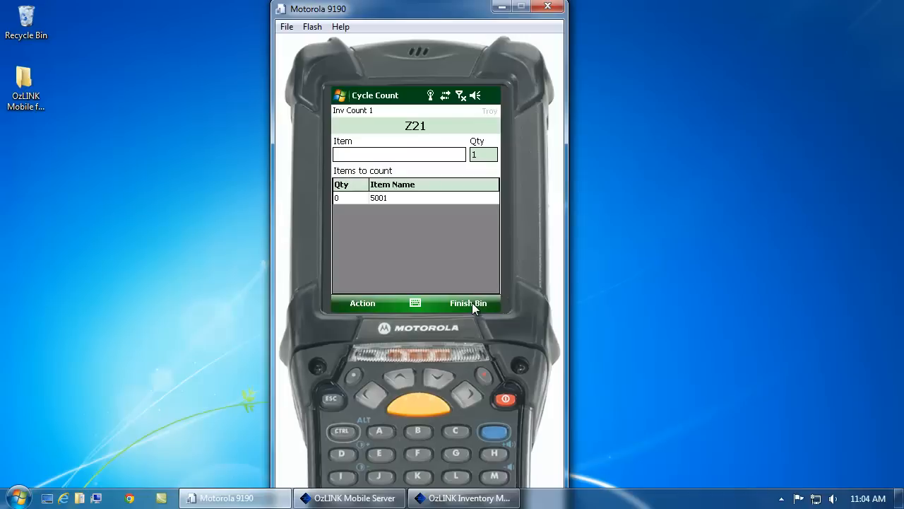
type("5001")
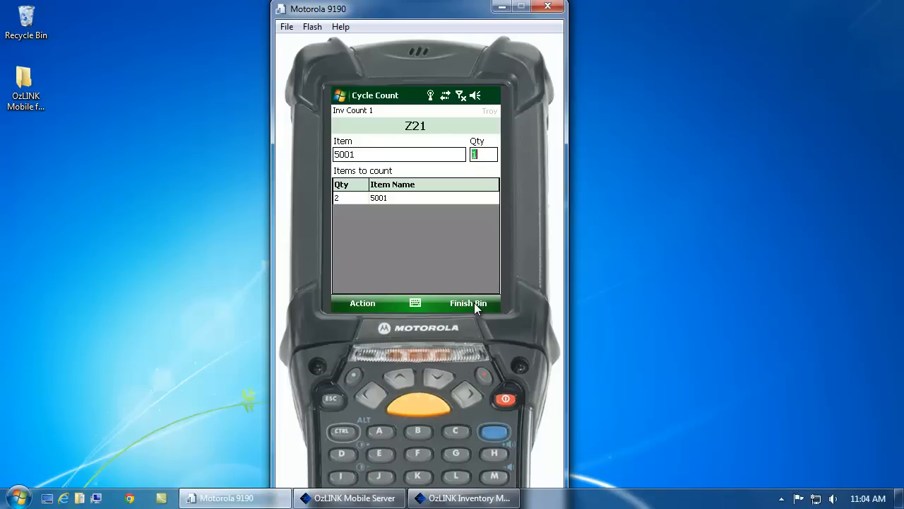
key("Return")
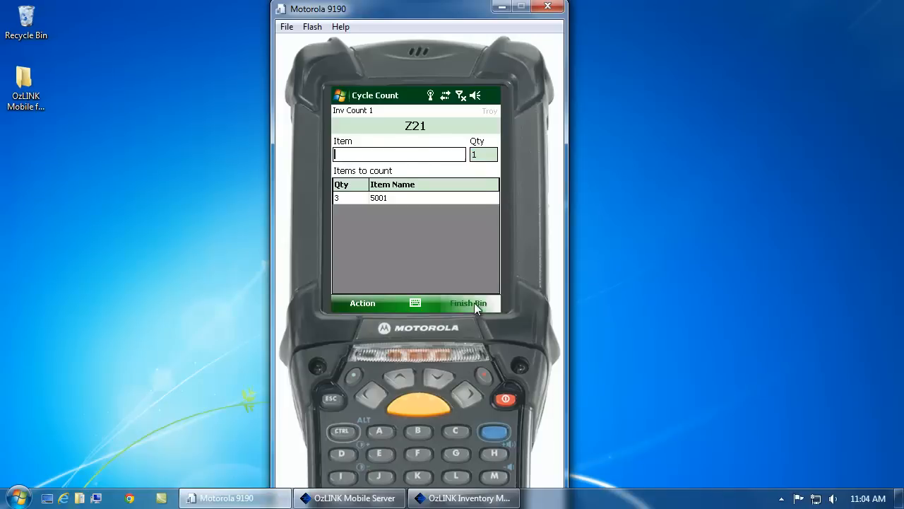
Finish bin Z21, confirm, and acknowledge the Count submitted message.
left_click(468, 303)
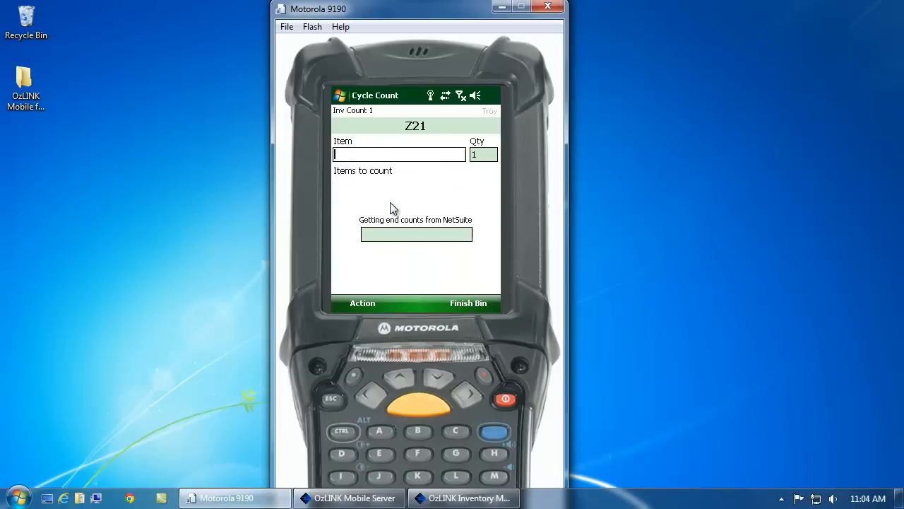
left_click(468, 302)
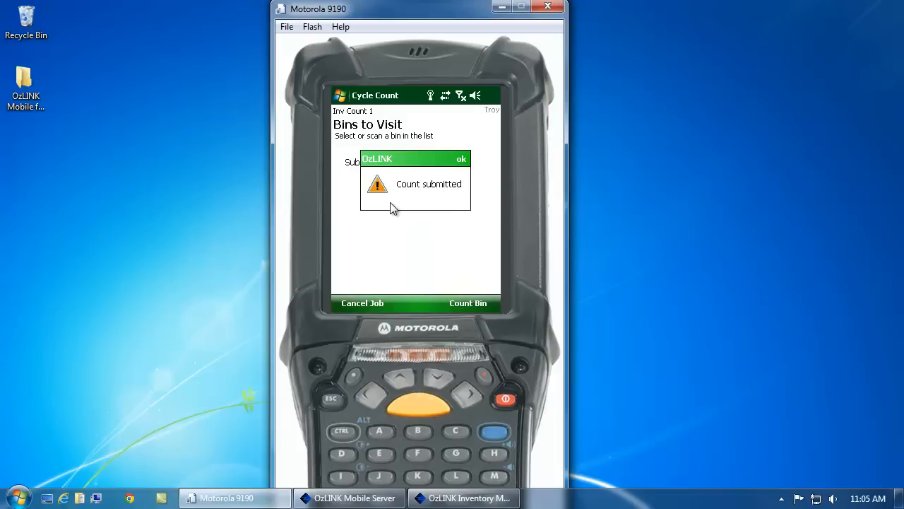
mouse_move(458, 174)
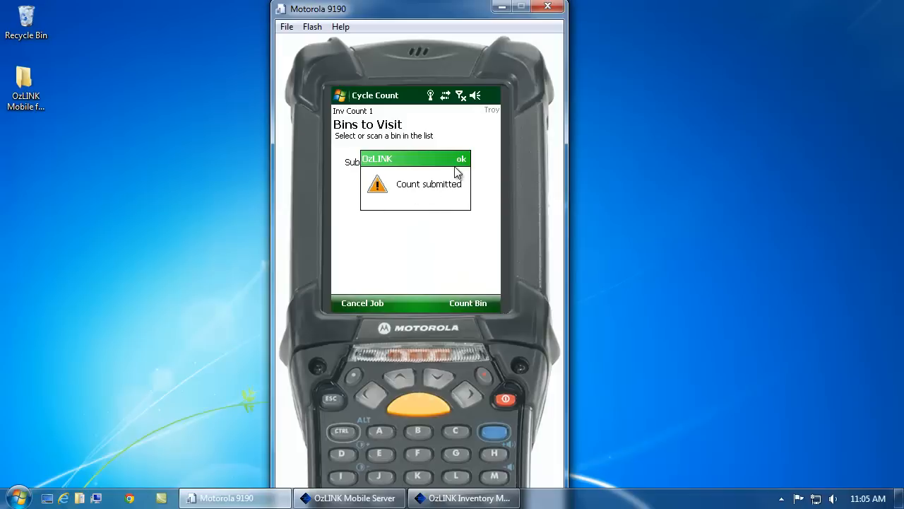
left_click(461, 158)
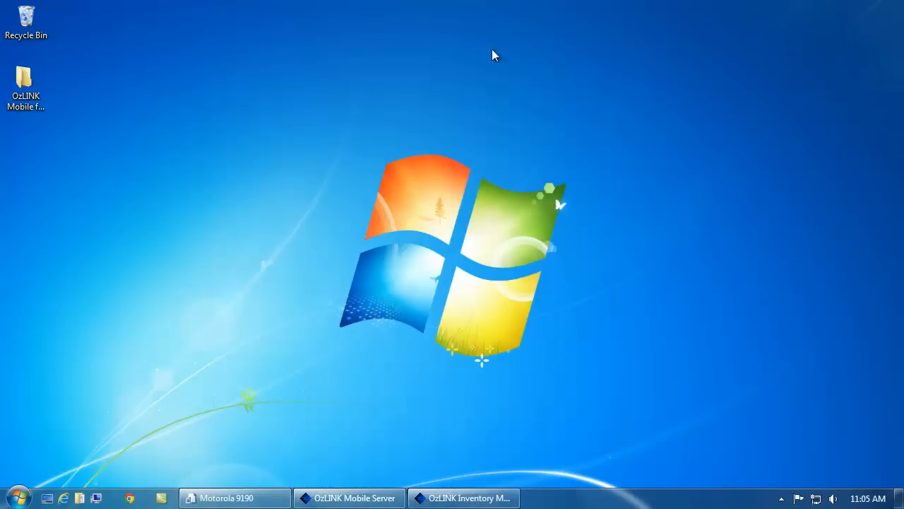
Refresh OzLINK Inventory Management and open Finalize to show Complete - Inv Count 1.
left_click(464, 498)
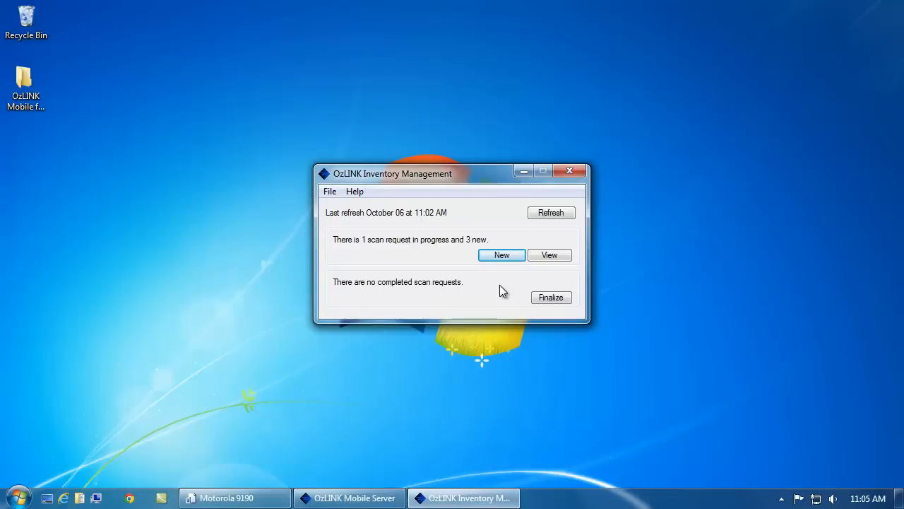
mouse_move(552, 213)
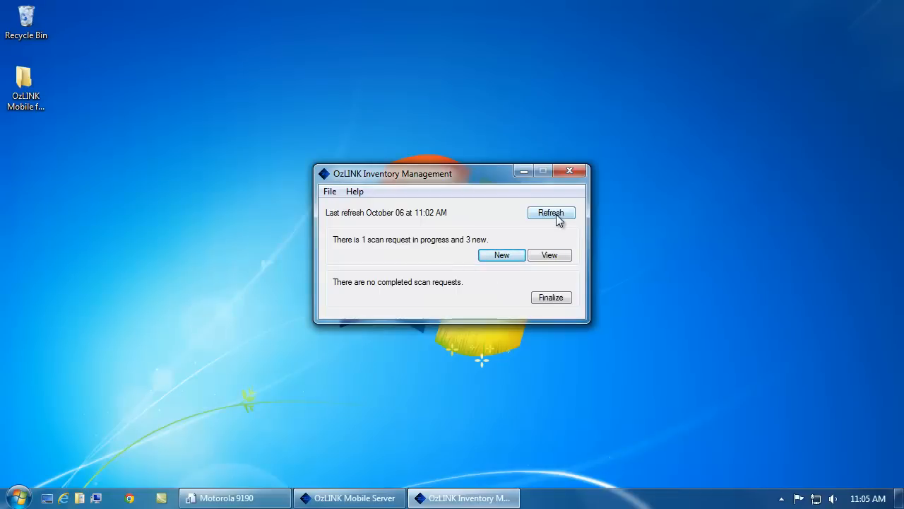
left_click(551, 213)
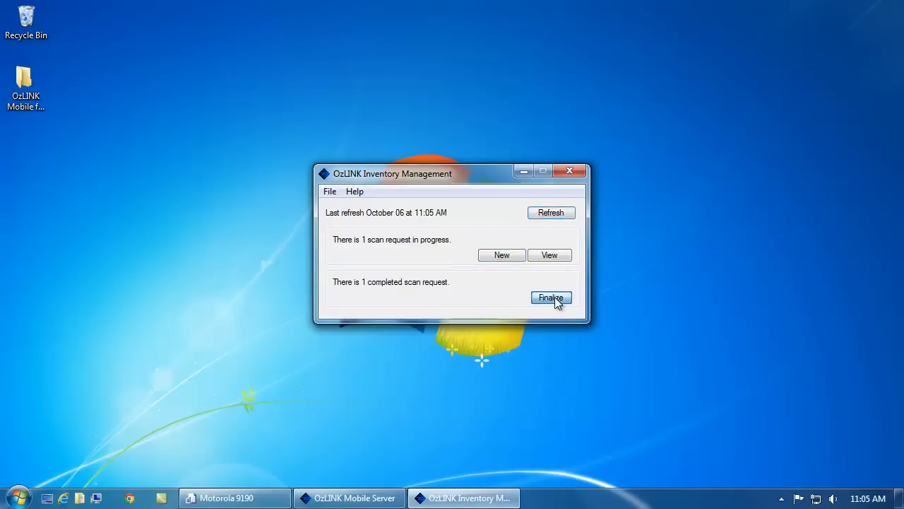
left_click(552, 297)
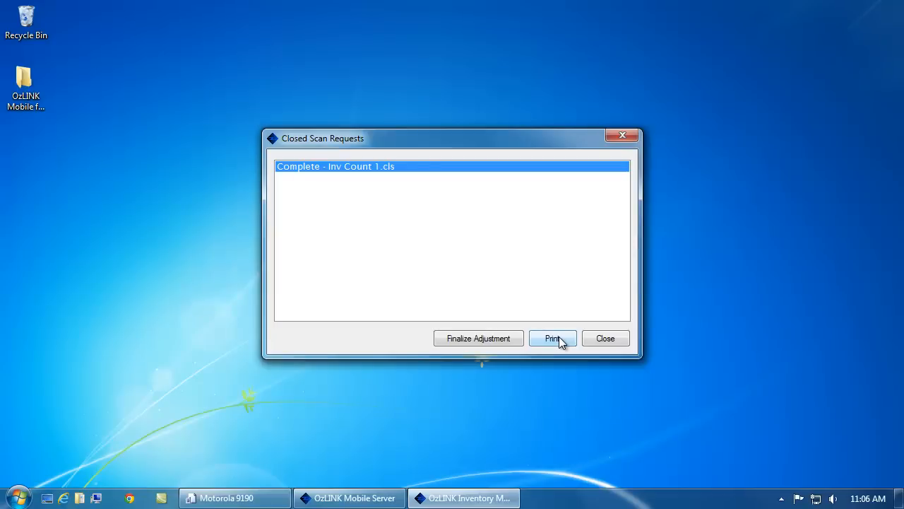
left_click(553, 338)
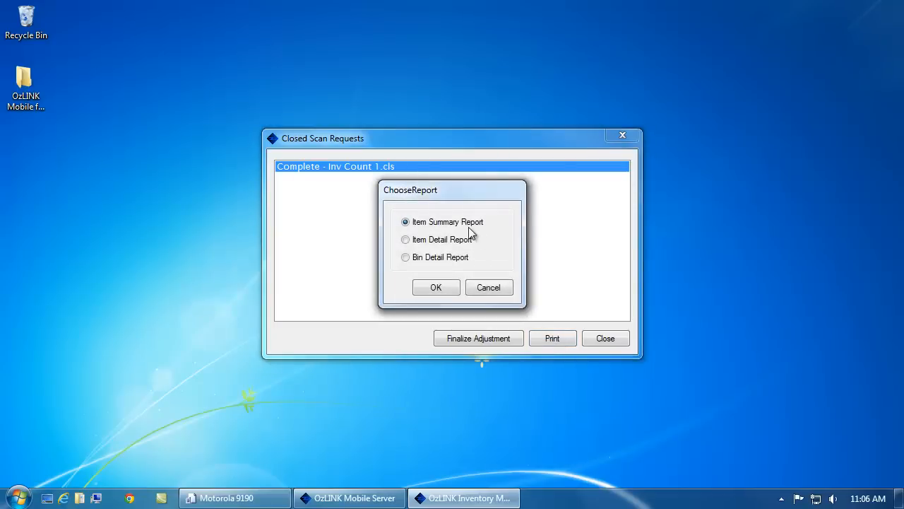
mouse_move(498, 251)
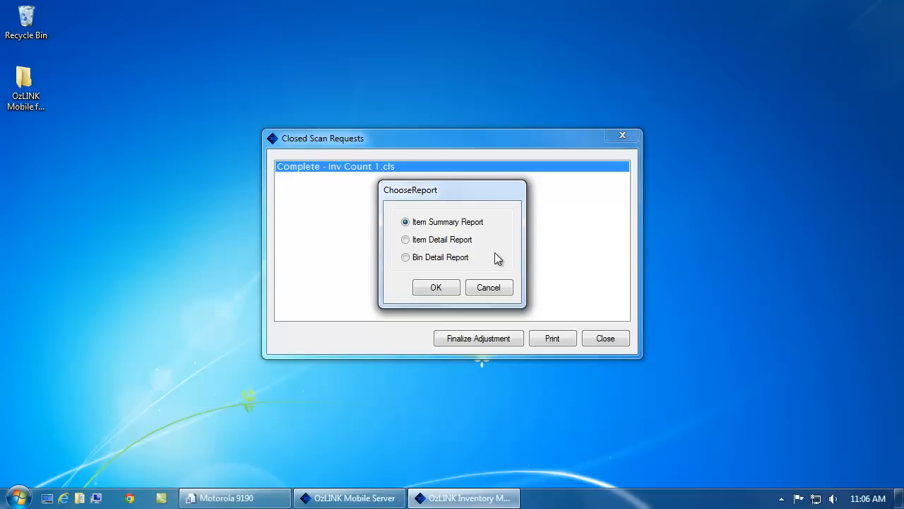
left_click(489, 287)
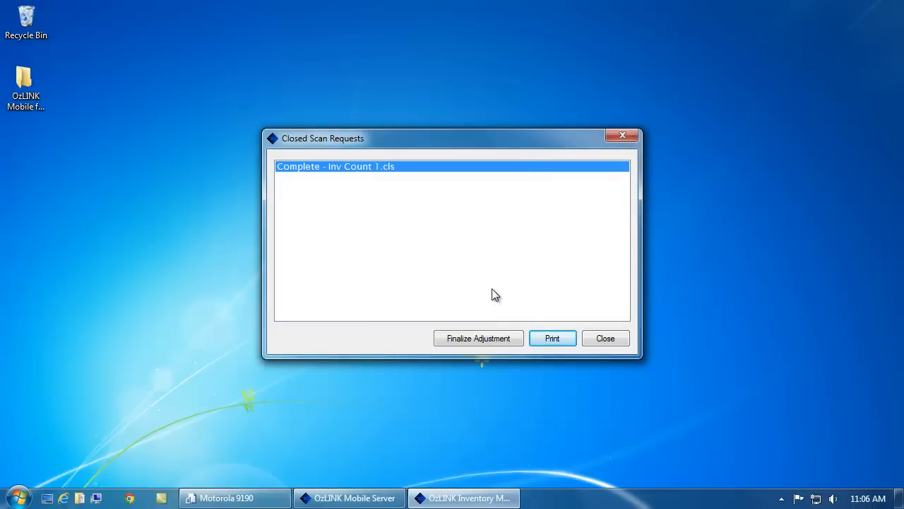
mouse_move(479, 337)
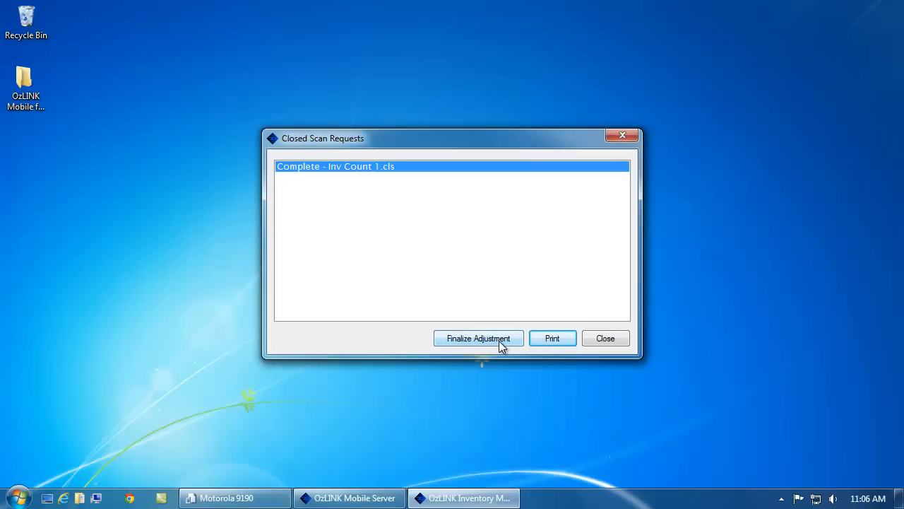
mouse_move(506, 392)
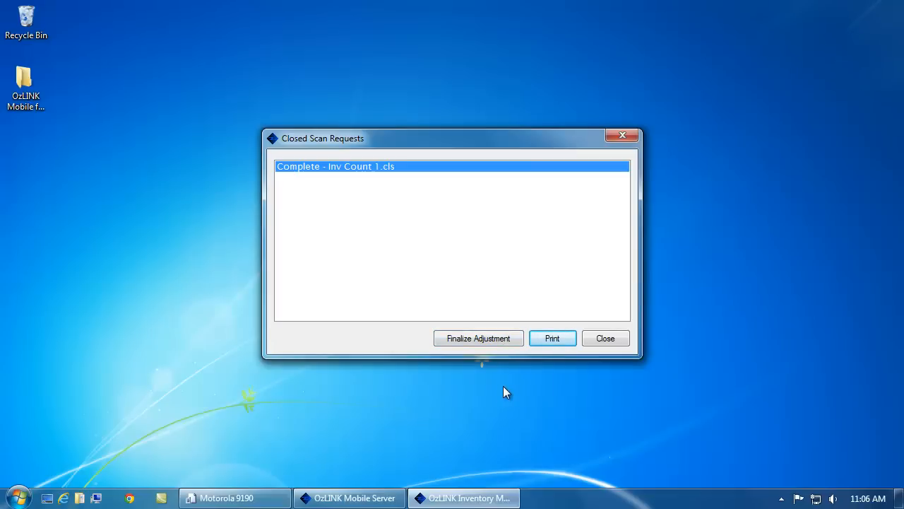